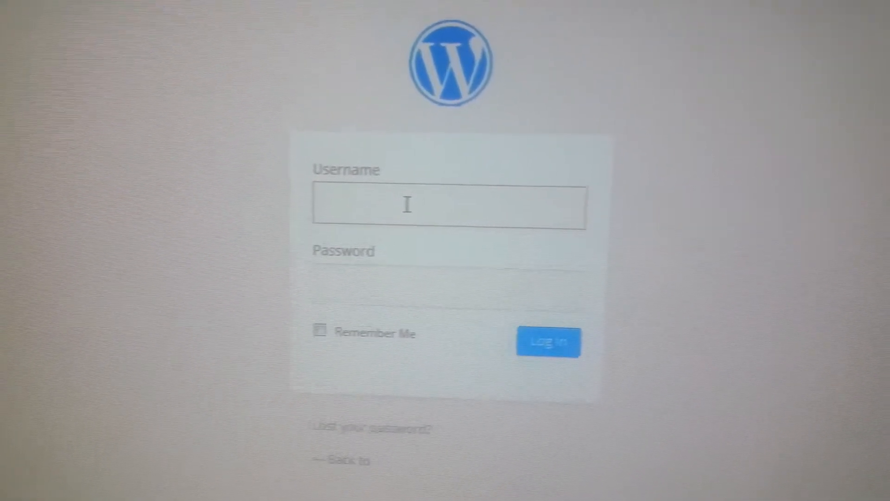
# Log in to WordPress using the saved username suggestion to reach the Dashboard
pyautogui.click(449, 205)
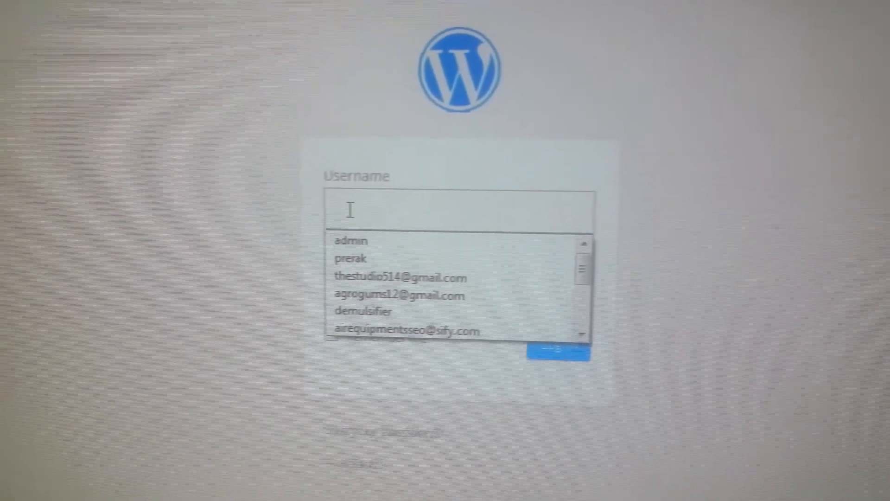
pyautogui.write('a')
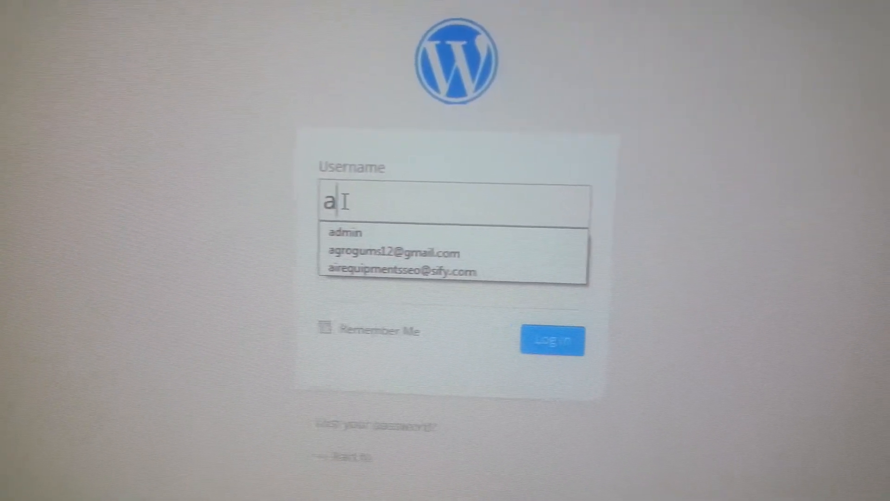
pyautogui.click(345, 232)
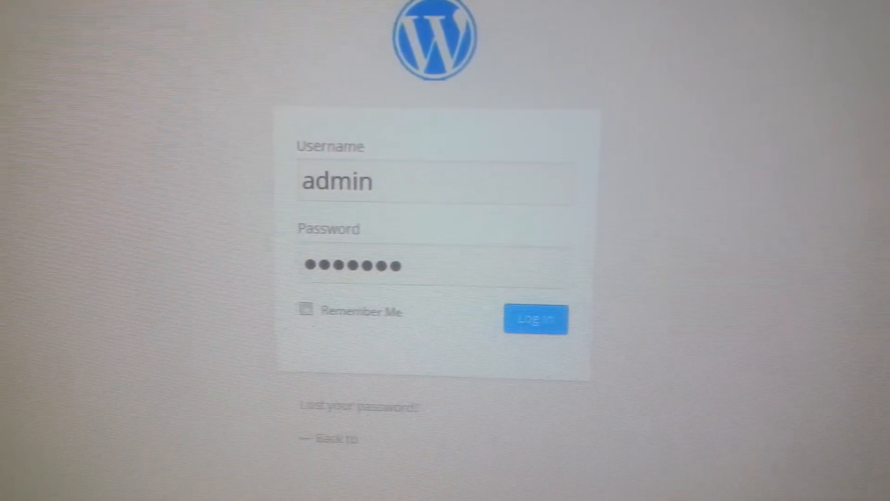
pyautogui.click(535, 318)
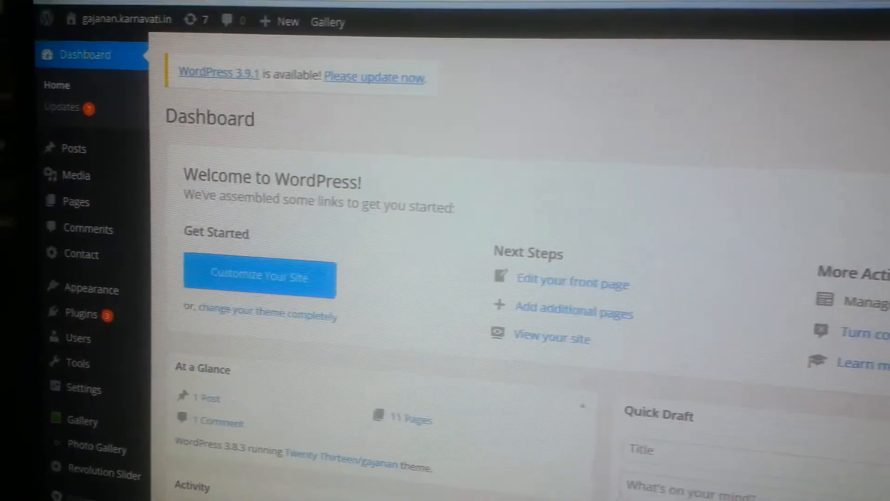
# Scroll down the admin Dashboard toward the Contact menu
pyautogui.scroll(-3)
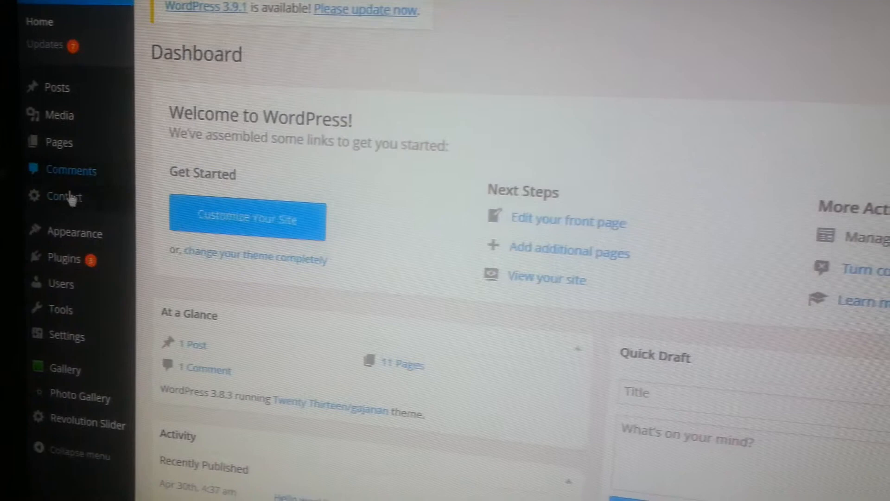
pyautogui.moveTo(64, 197)
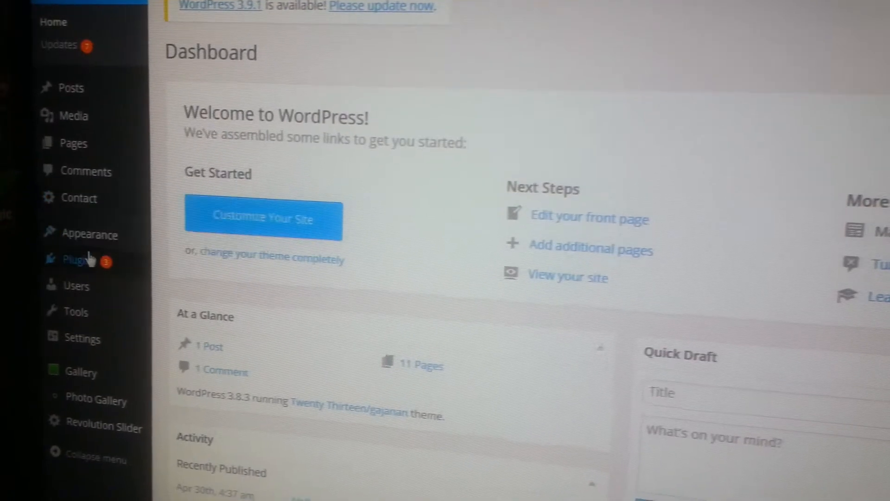
pyautogui.moveTo(79, 202)
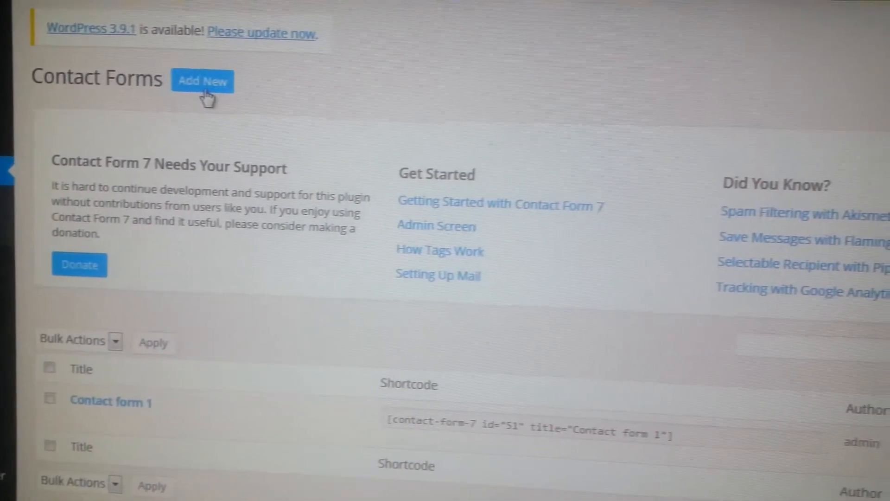
# Add a new Contact Form 7 form using the default English template
pyautogui.click(202, 81)
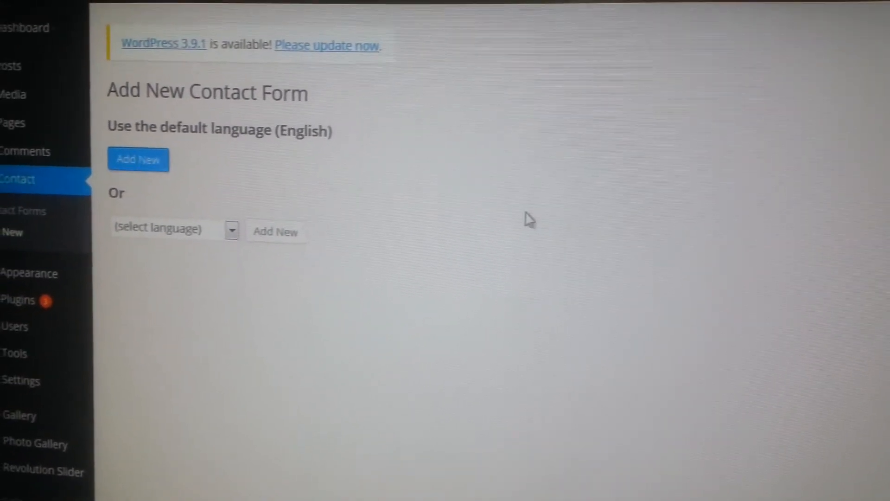
pyautogui.click(137, 160)
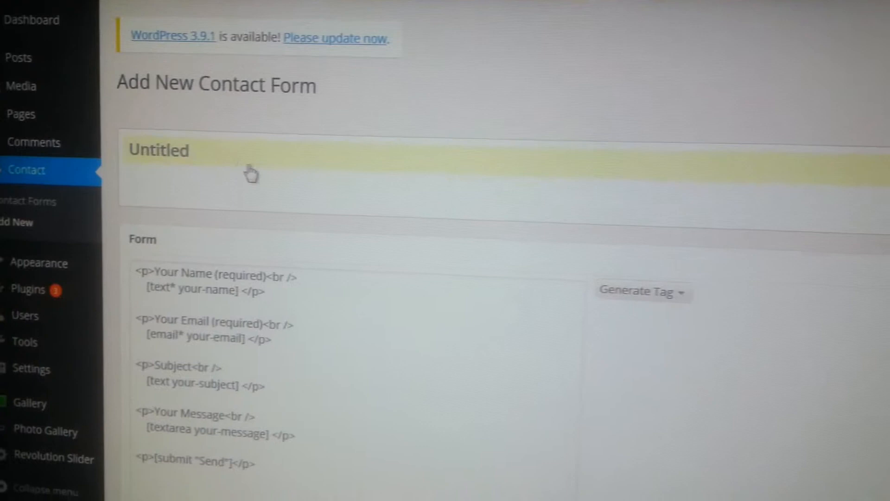
pyautogui.scroll(-3)
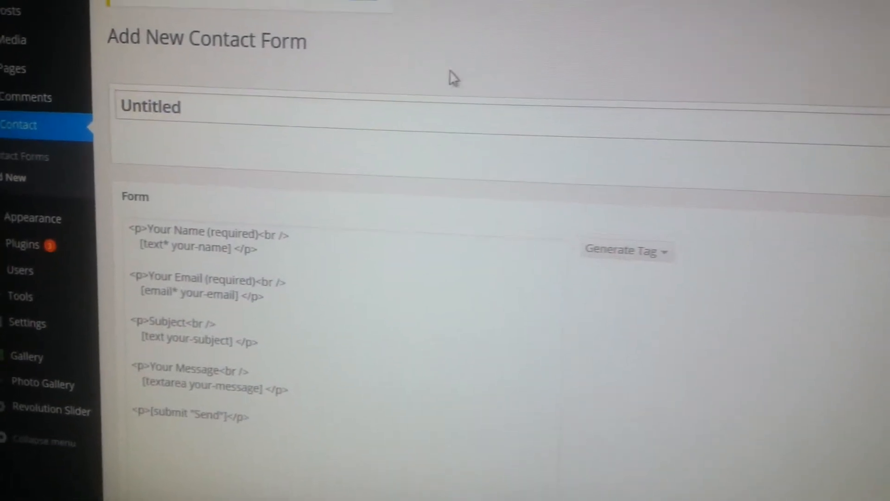
pyautogui.scroll(-3)
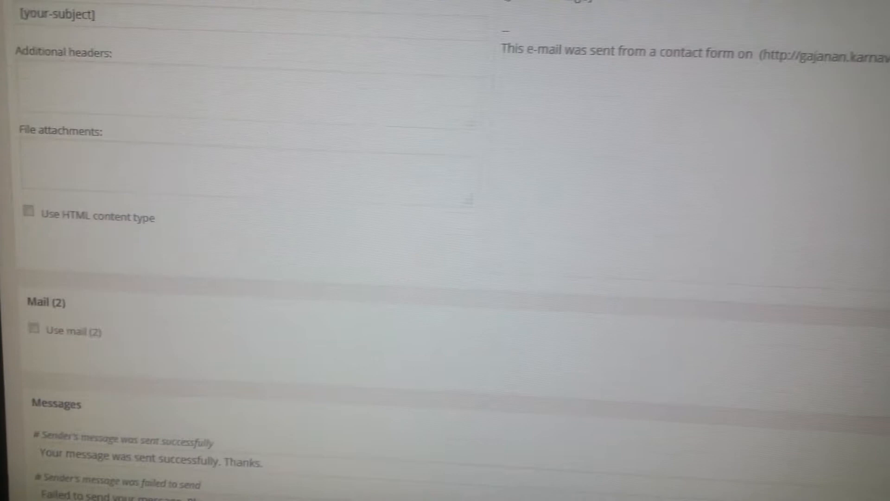
pyautogui.click(543, 204)
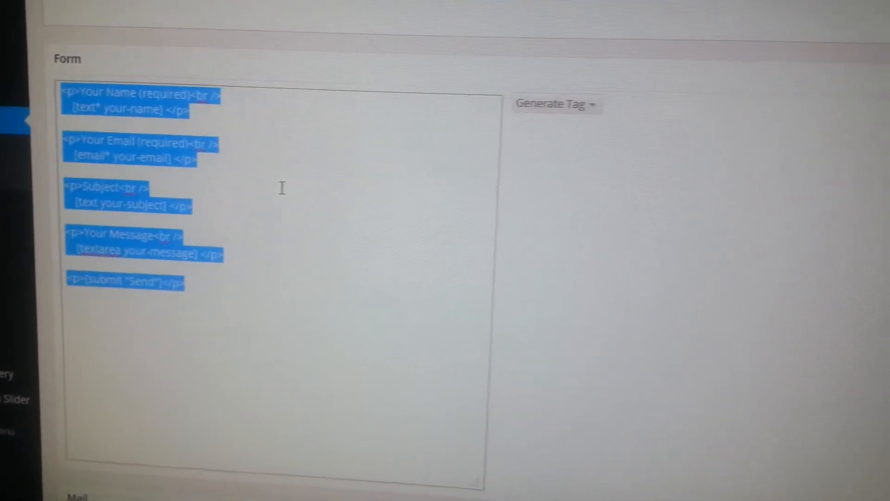
# Replace the default markup with a required text field named 'name'
pyautogui.click(555, 104)
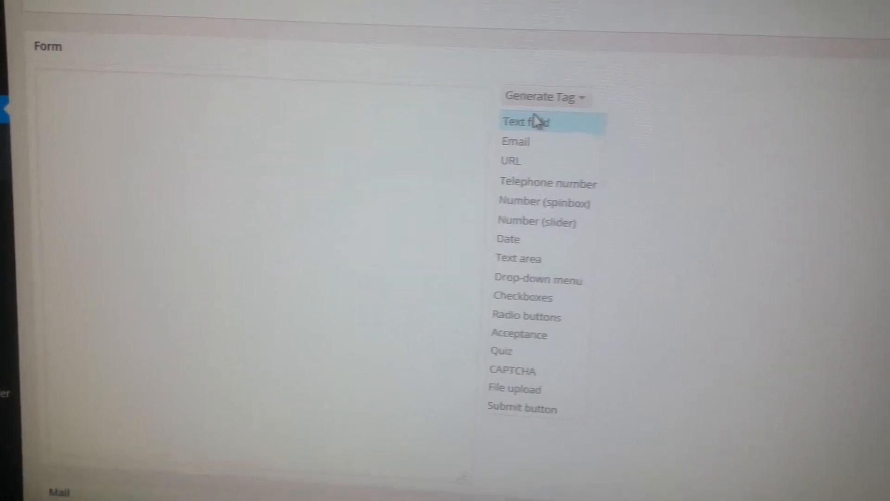
pyautogui.click(525, 121)
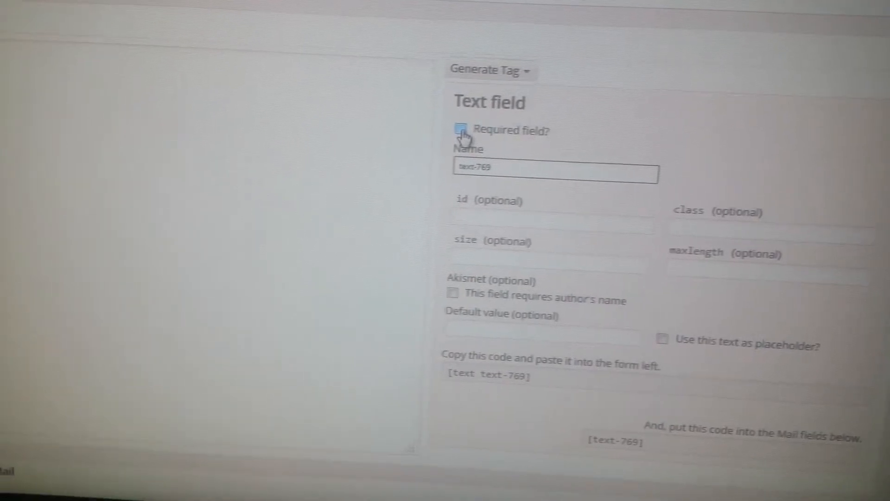
pyautogui.click(463, 129)
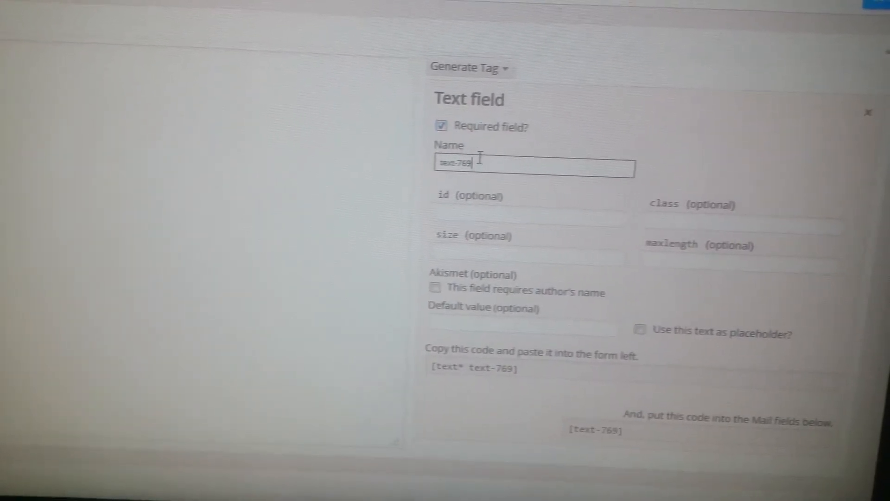
pyautogui.write('name')
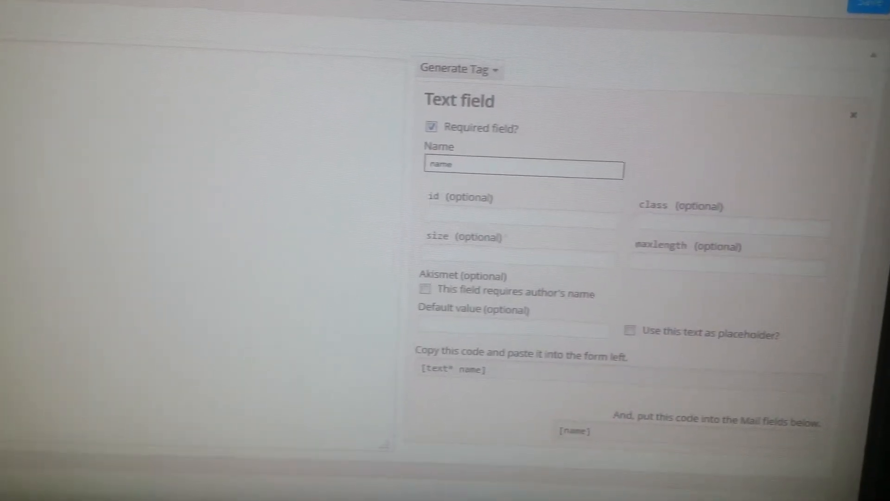
pyautogui.scroll(-3)
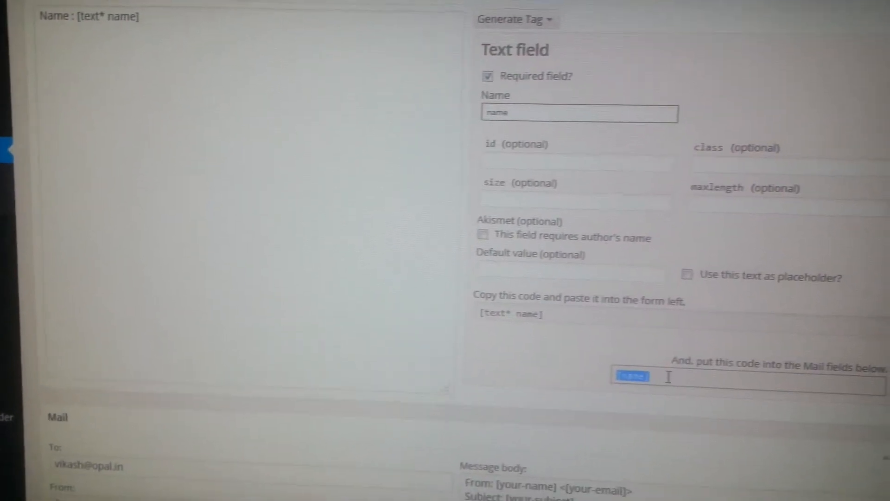
# Delete the [your-message] placeholder from the mail message body
pyautogui.scroll(-3)
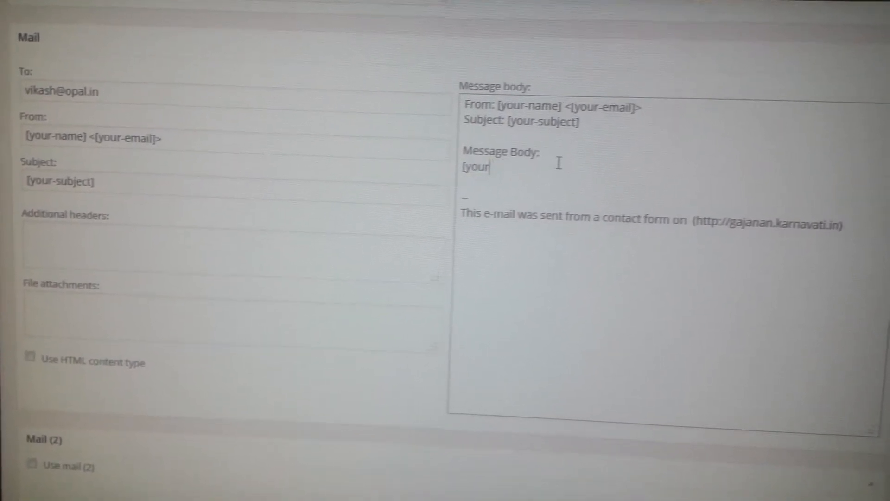
pyautogui.press('BackSpace')
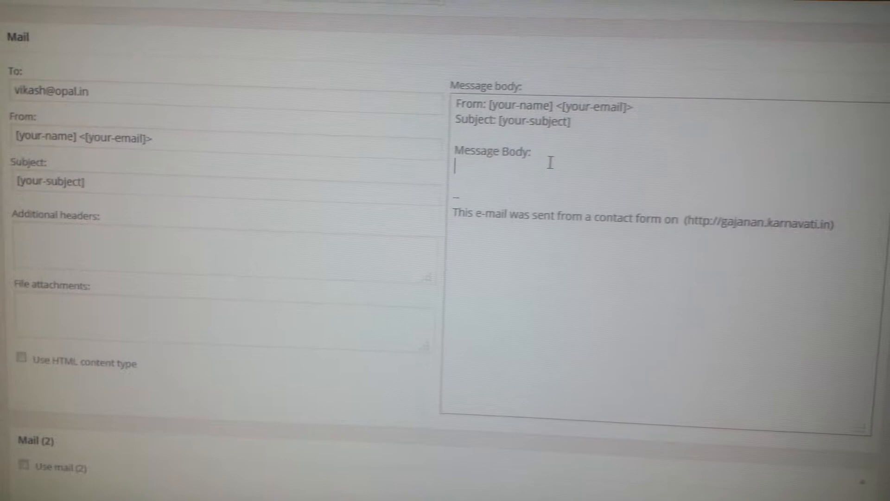
pyautogui.write('name]')
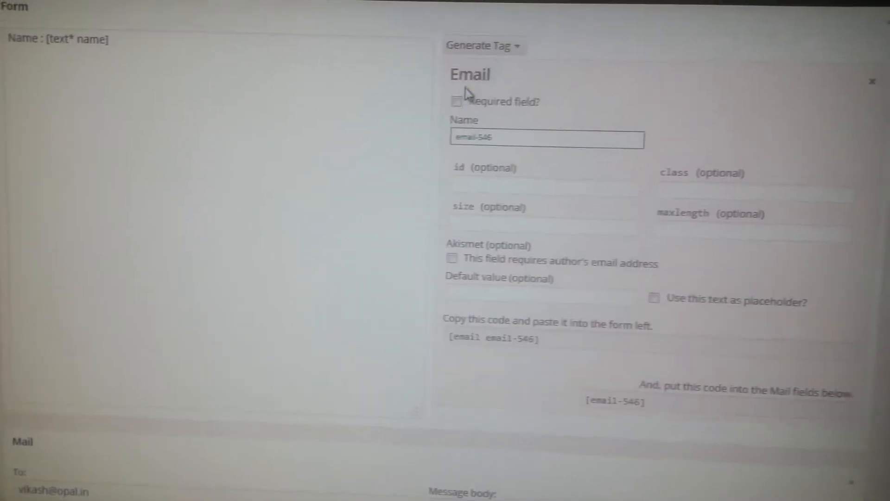
# Add an 'Email :' line with a required email field named 'email'
pyautogui.click(458, 102)
pyautogui.write('Ema')
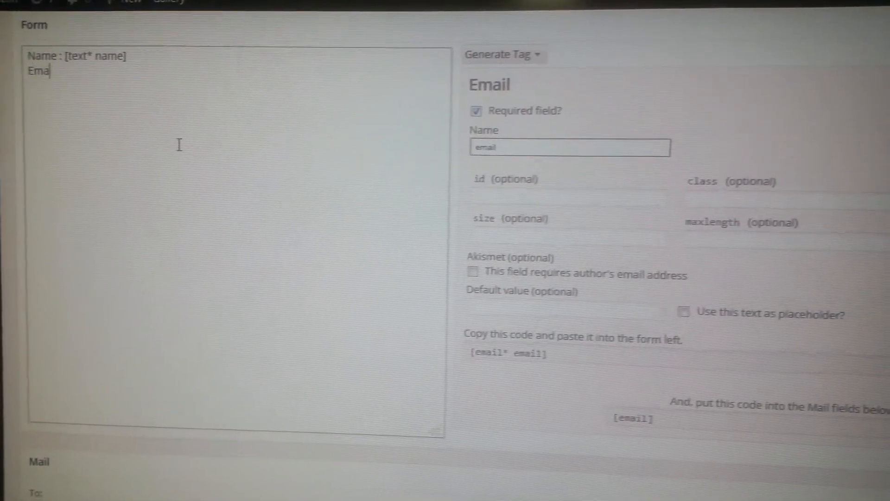
pyautogui.write('il :')
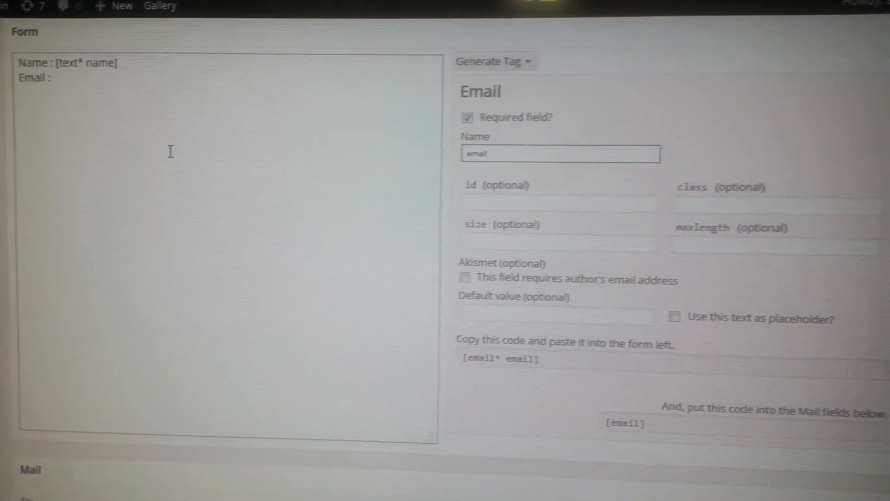
pyautogui.scroll(-3)
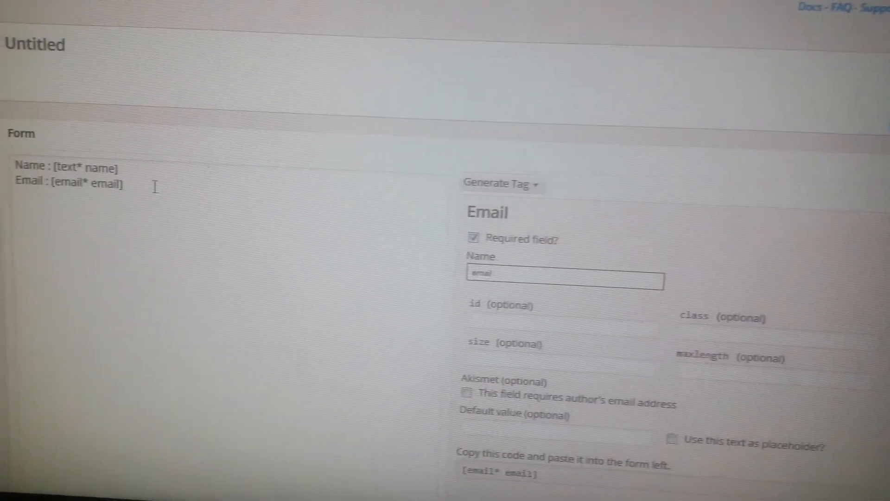
pyautogui.click(502, 182)
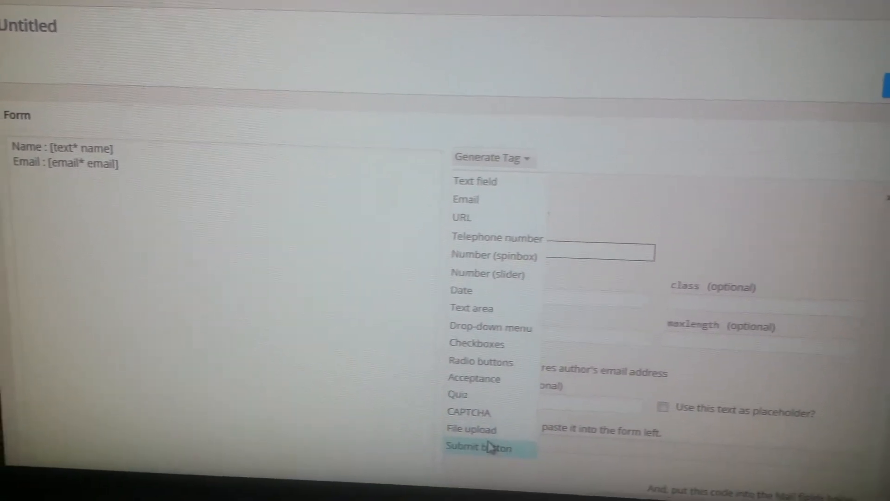
# Insert a [submit "SEND"] button line below the Email line
pyautogui.click(488, 448)
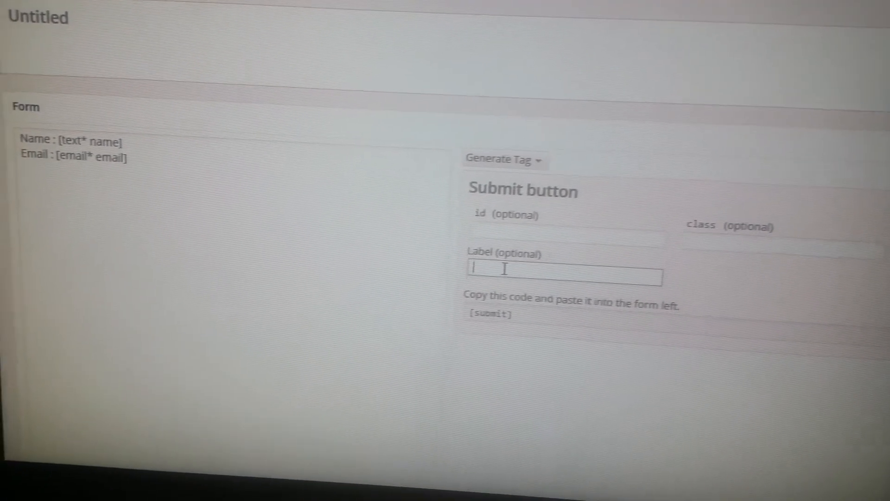
pyautogui.write('s')
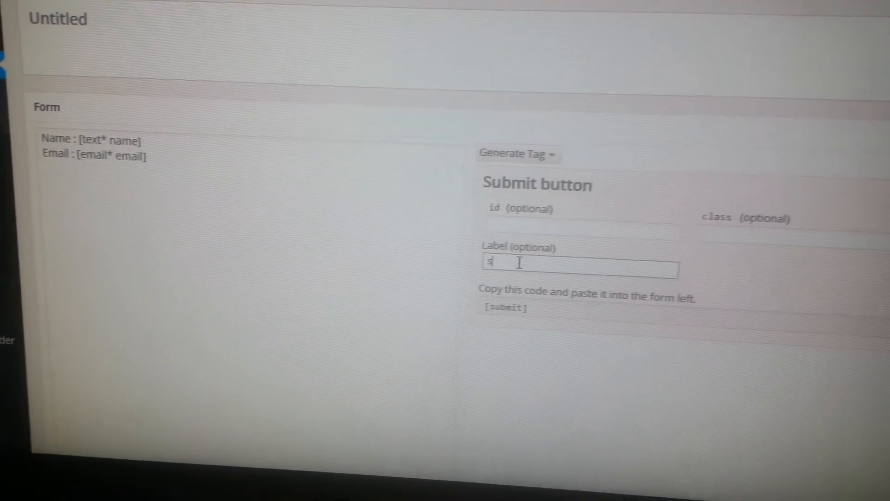
pyautogui.write('en')
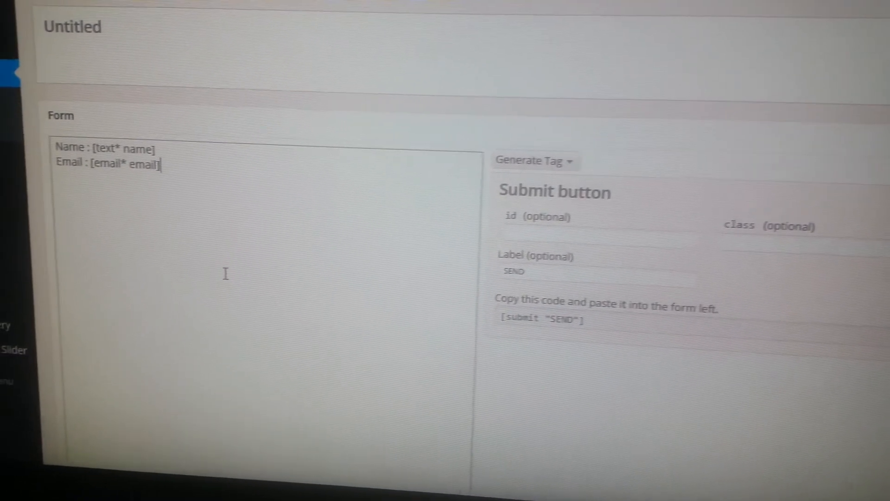
pyautogui.write('[submit "SEND"]')
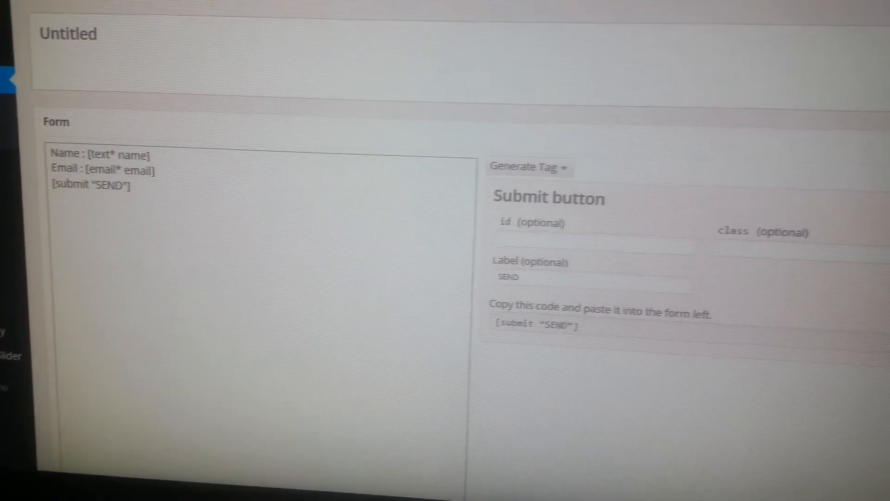
pyautogui.scroll(-3)
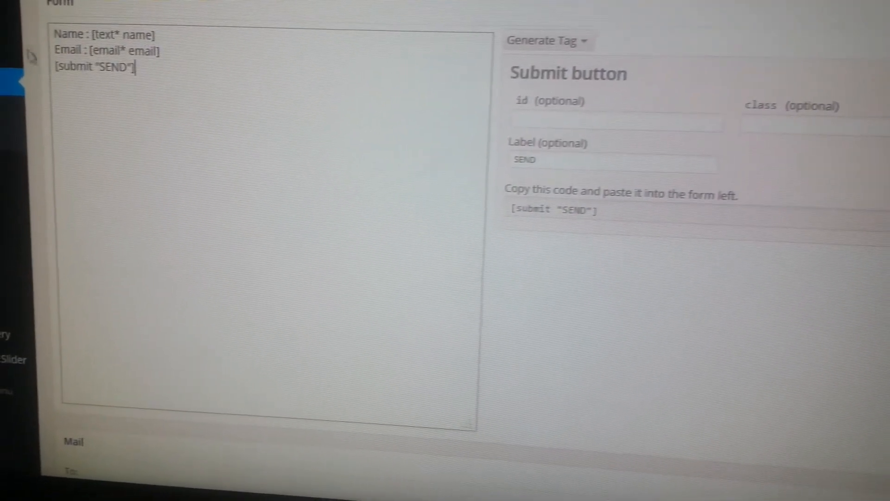
pyautogui.doubleClick(148, 56)
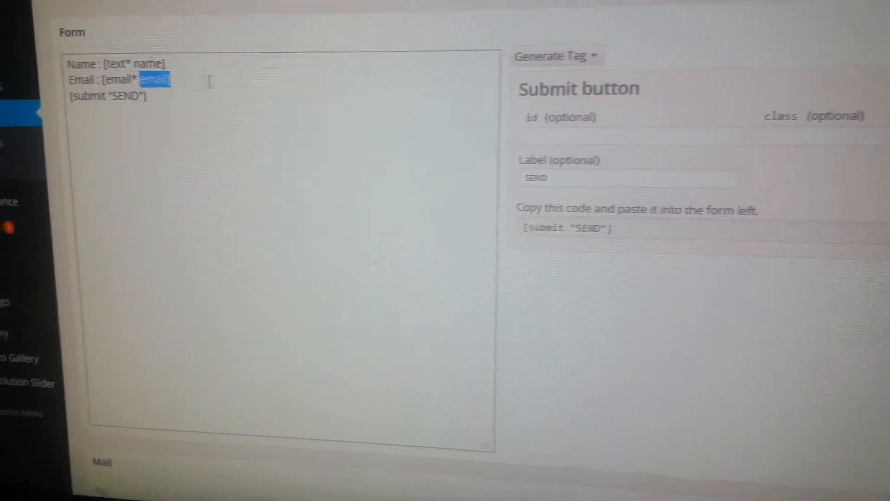
pyautogui.scroll(-3)
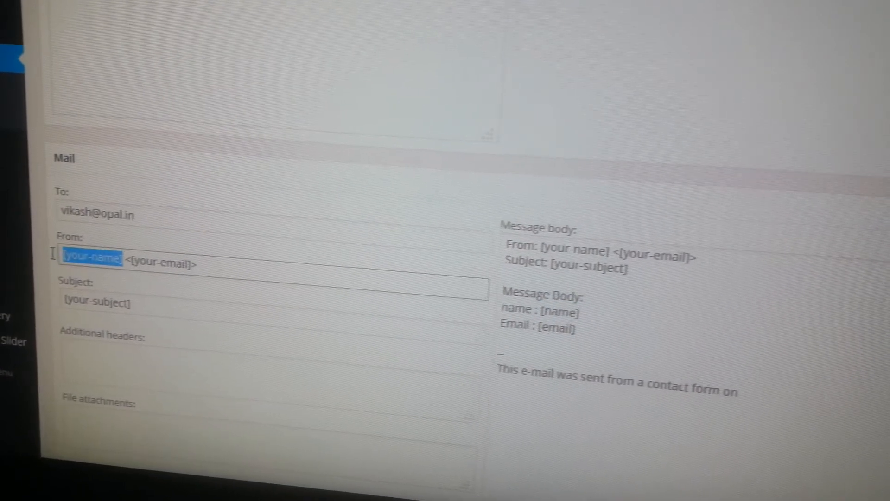
# Set the mail From to [name] <[email]> and subject to 'Contact Form'
pyautogui.write('[name]')
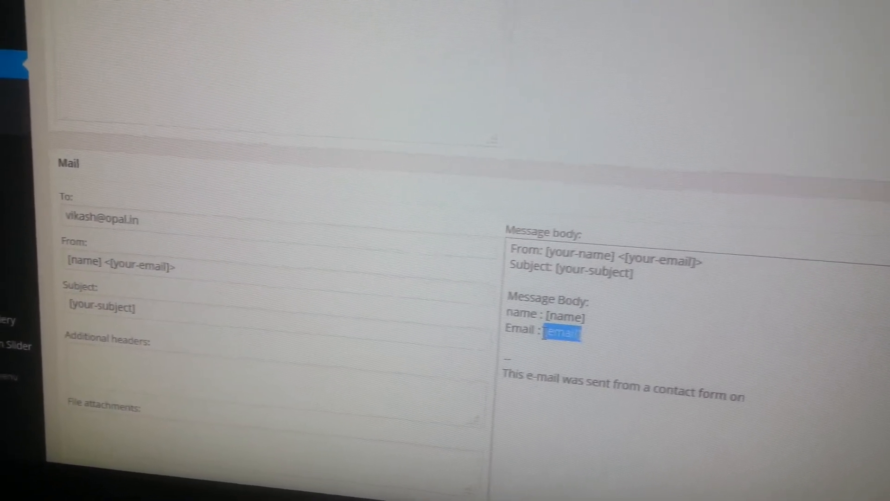
pyautogui.doubleClick(152, 267)
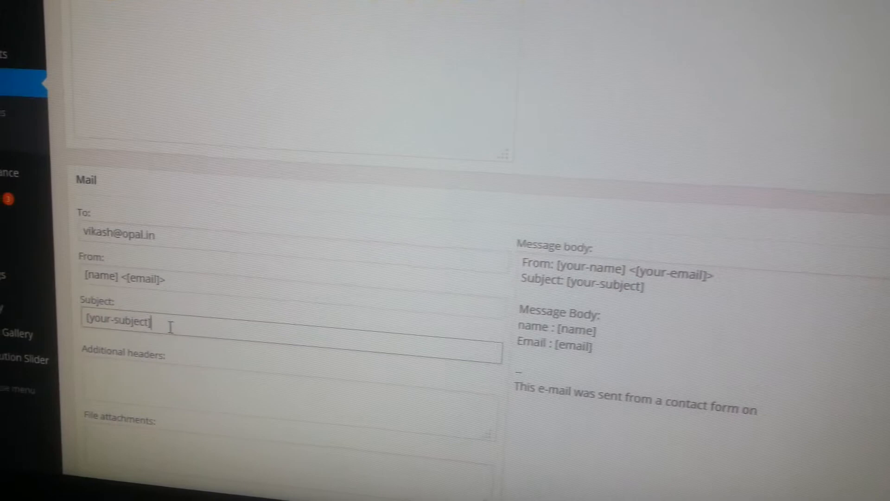
pyautogui.doubleClick(118, 322)
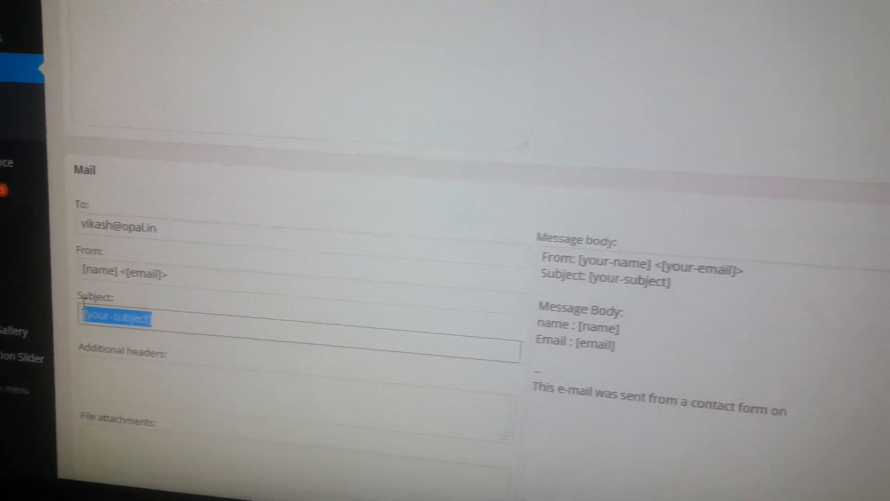
pyautogui.click(110, 316)
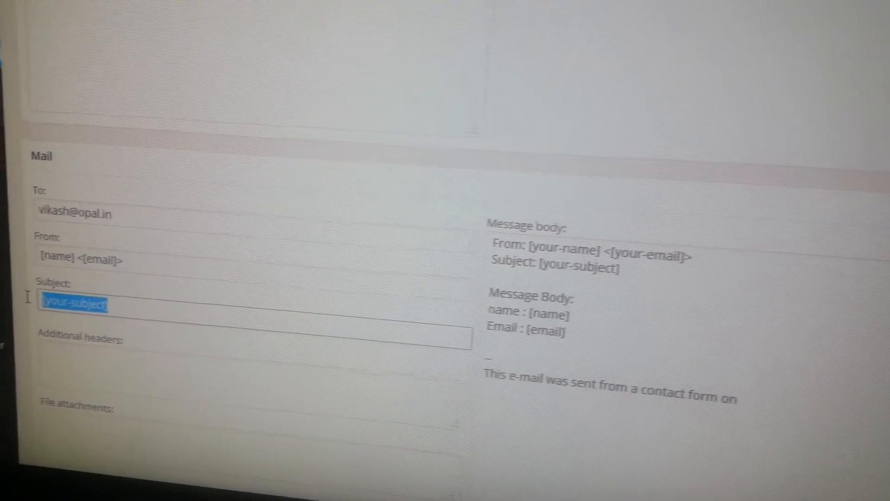
pyautogui.write('Contct F')
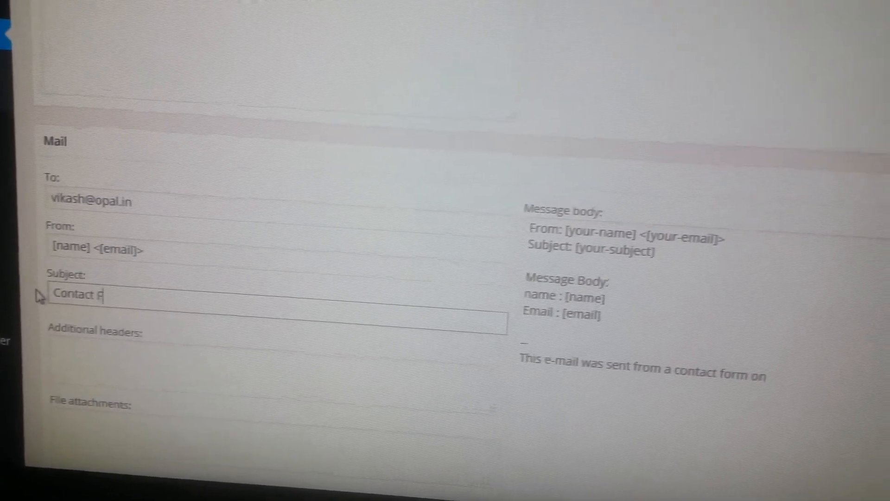
pyautogui.write('orm')
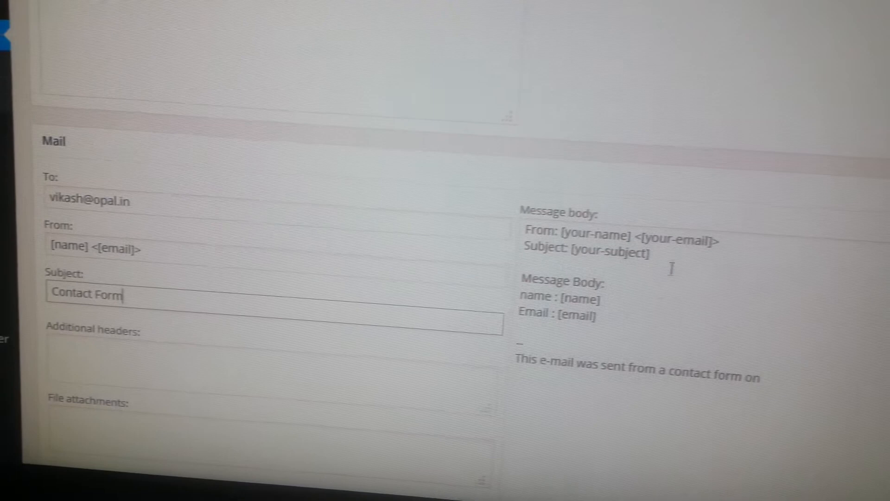
# Change the message body's subject line to read 'Form'
pyautogui.doubleClick(608, 222)
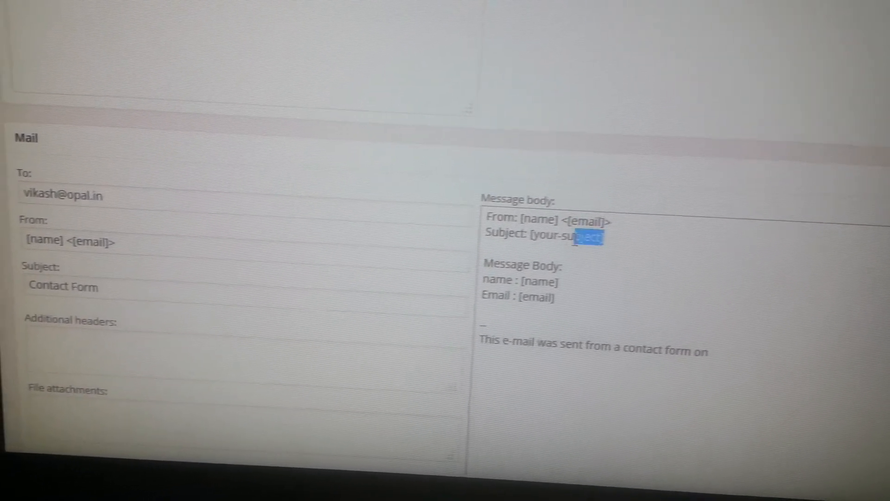
pyautogui.write('Form')
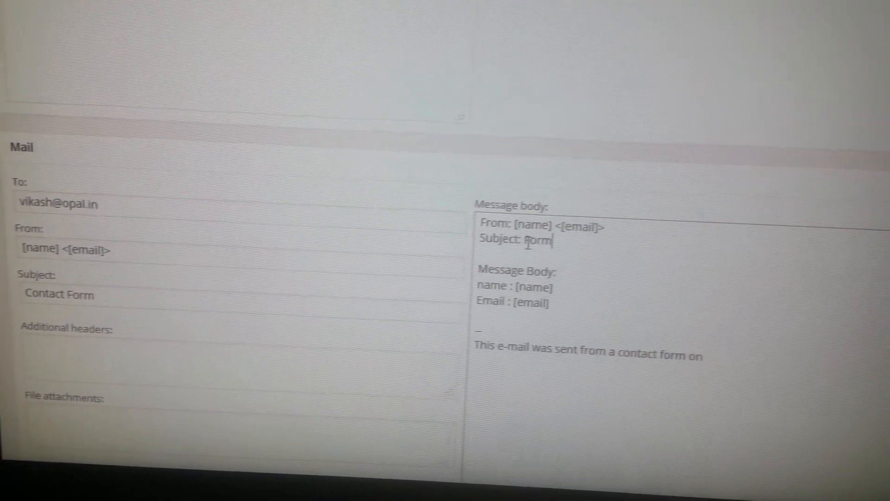
pyautogui.scroll(-3)
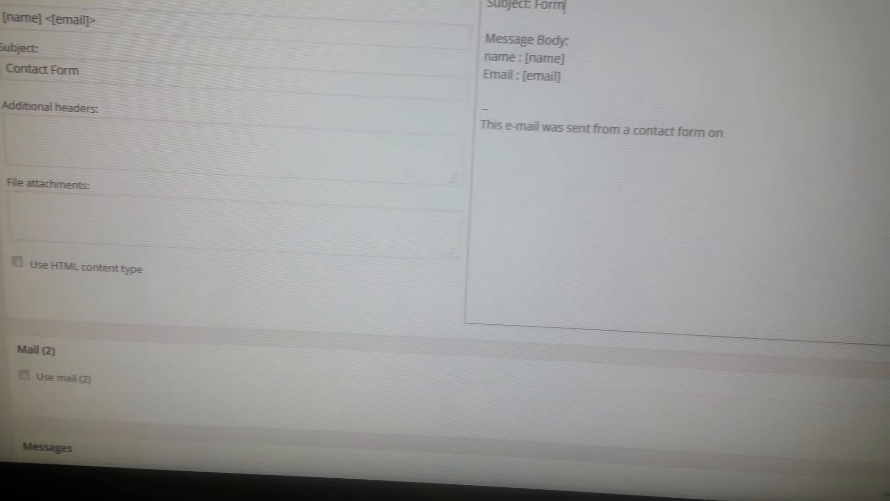
pyautogui.scroll(-3)
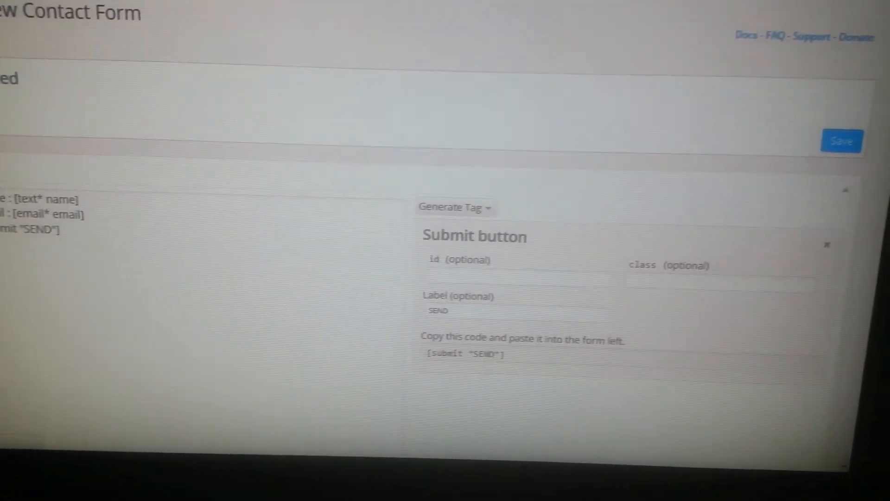
# Save the form and select its [contact-form-7 id="207" title="Untitled"] shortcode
pyautogui.click(842, 140)
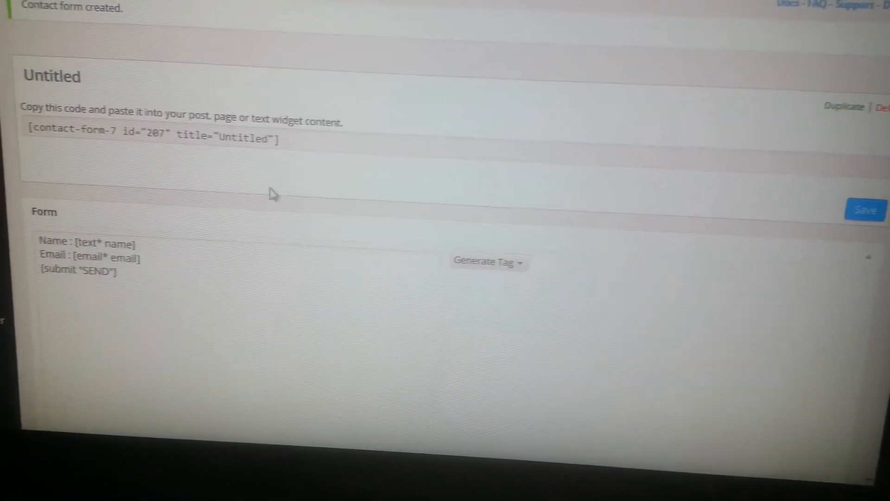
pyautogui.tripleClick(153, 138)
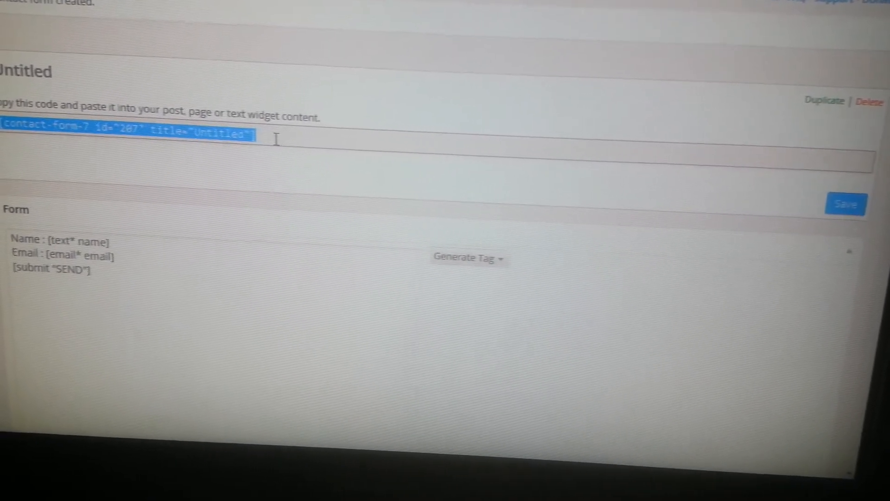